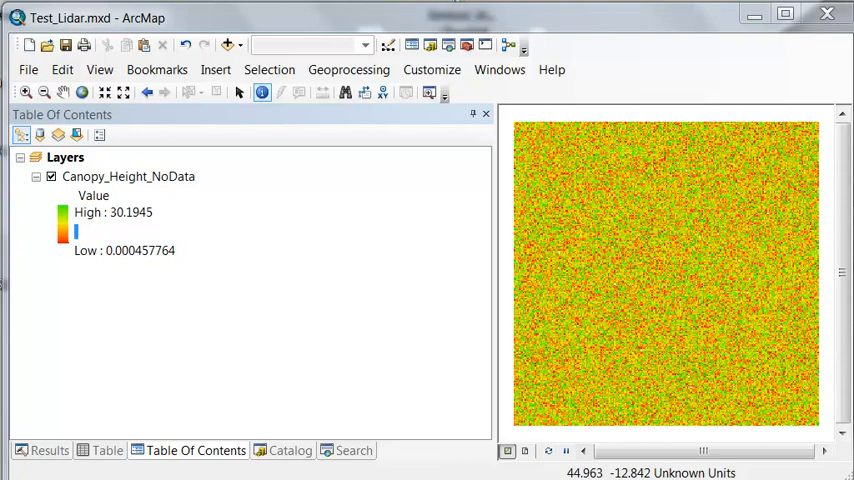
pyautogui.moveTo(310, 363)
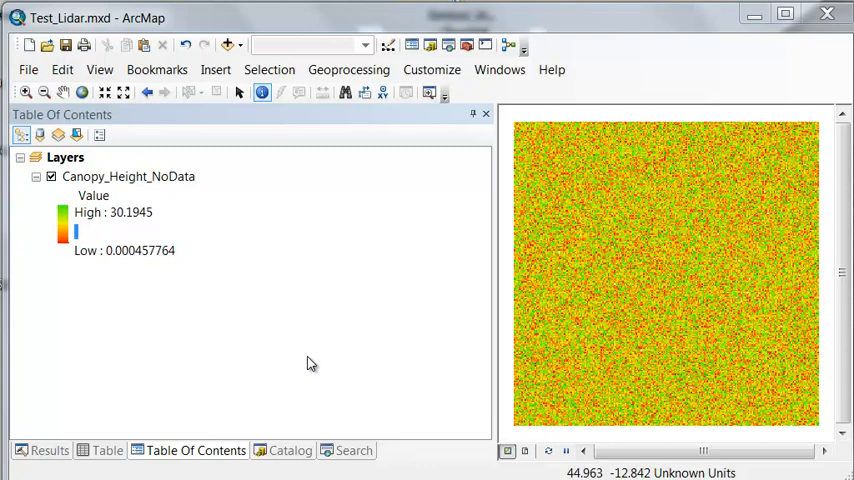
pyautogui.moveTo(144, 333)
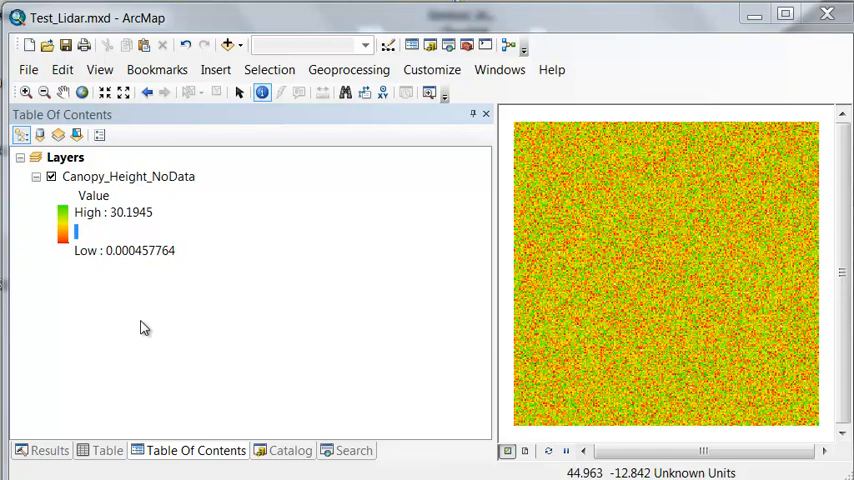
# Classify Canopy_Height_NoData into 2 manual classes with a single break at 4
pyautogui.rightClick(128, 176)
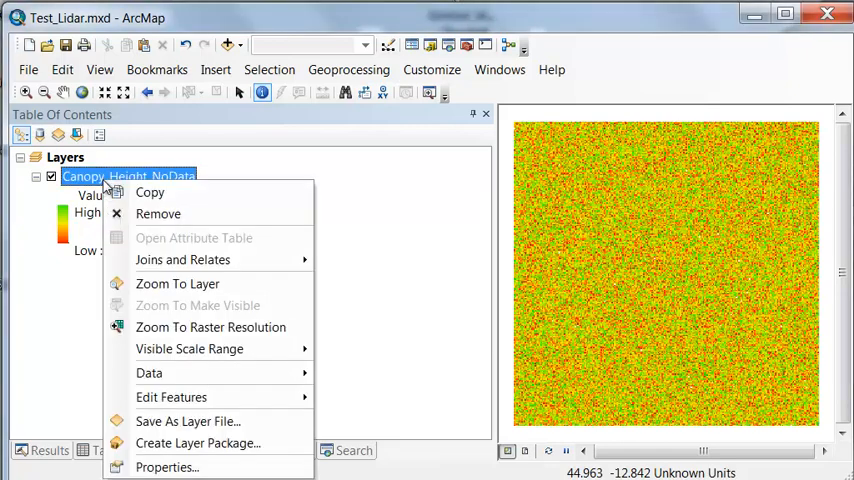
pyautogui.click(167, 467)
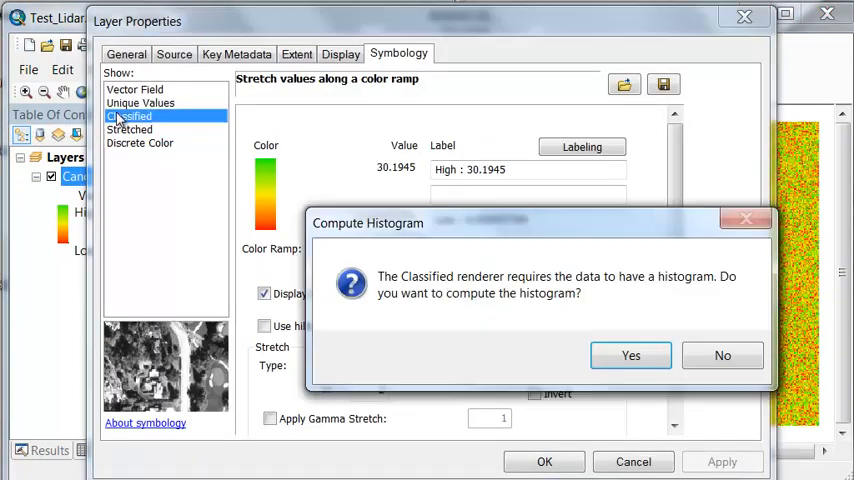
pyautogui.click(630, 355)
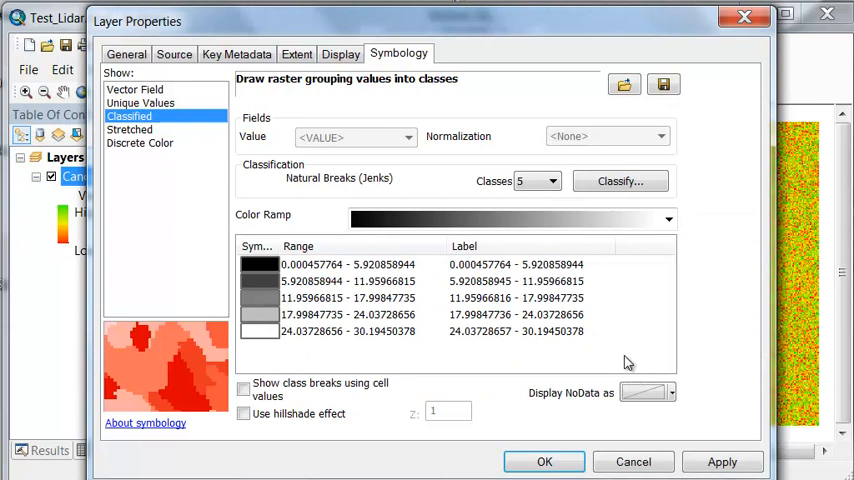
pyautogui.click(556, 181)
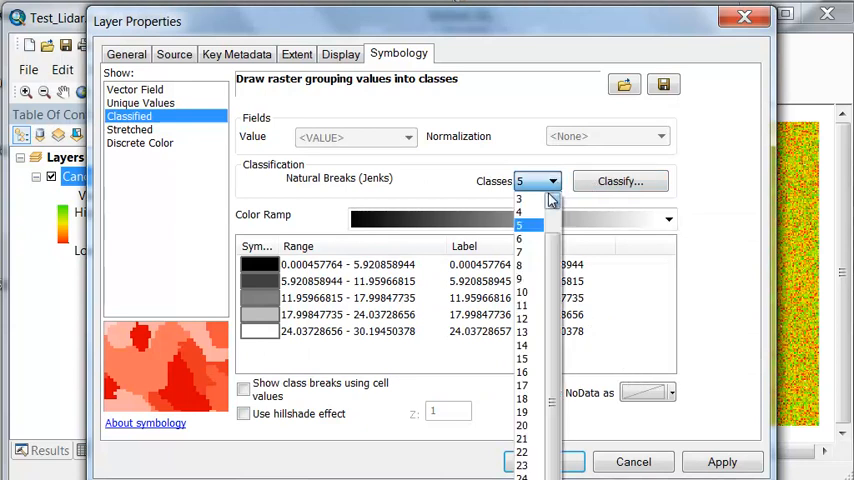
pyautogui.click(519, 211)
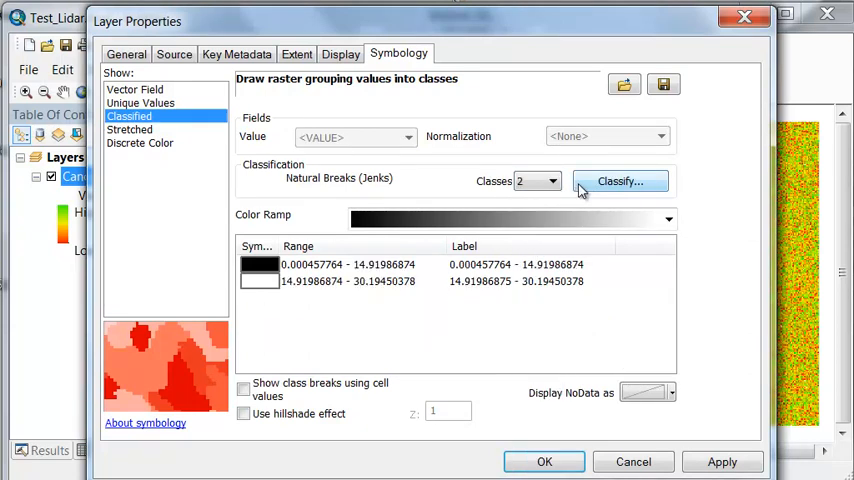
pyautogui.click(620, 181)
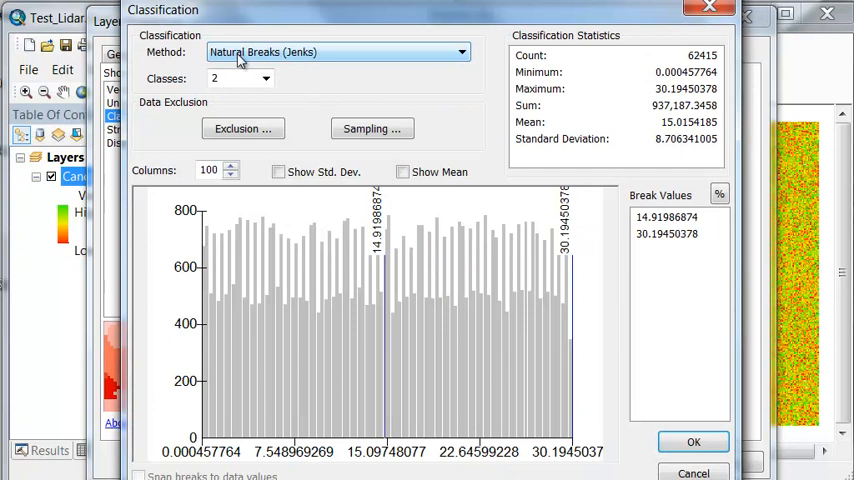
pyautogui.click(461, 52)
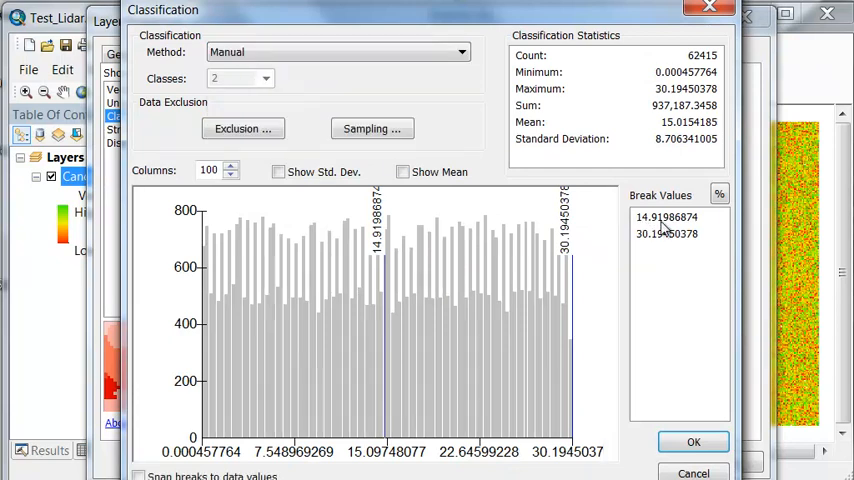
pyautogui.click(666, 217)
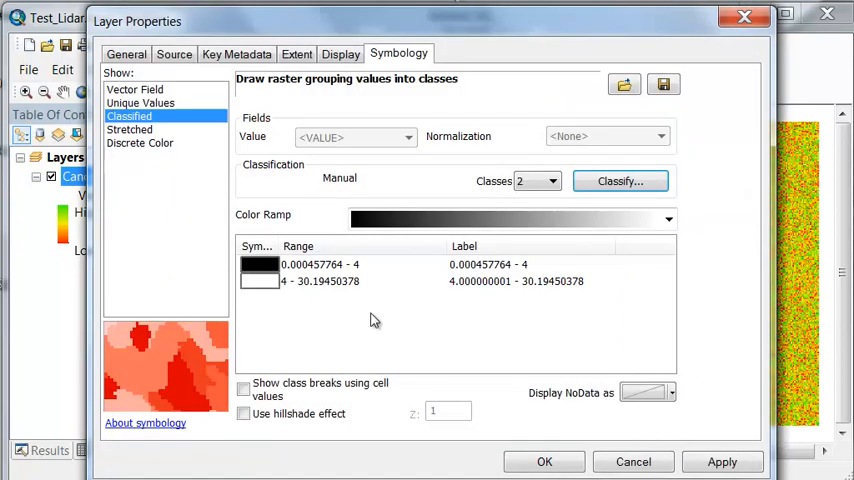
pyautogui.click(259, 281)
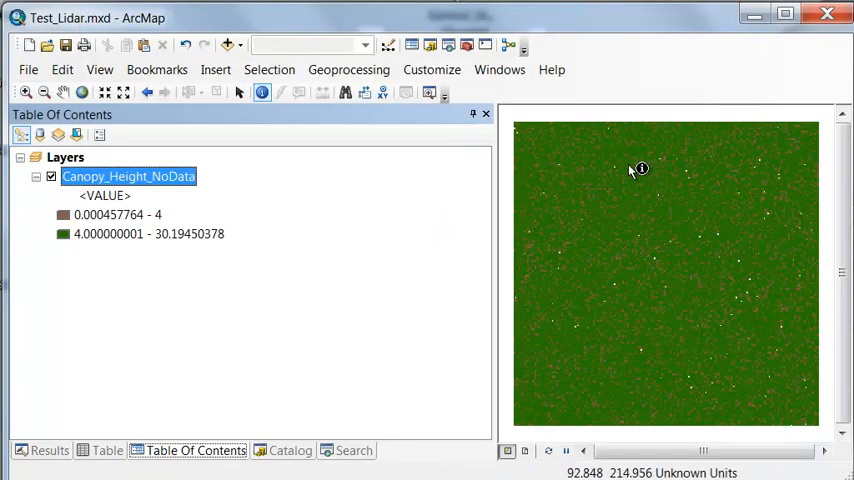
pyautogui.moveTo(220, 135)
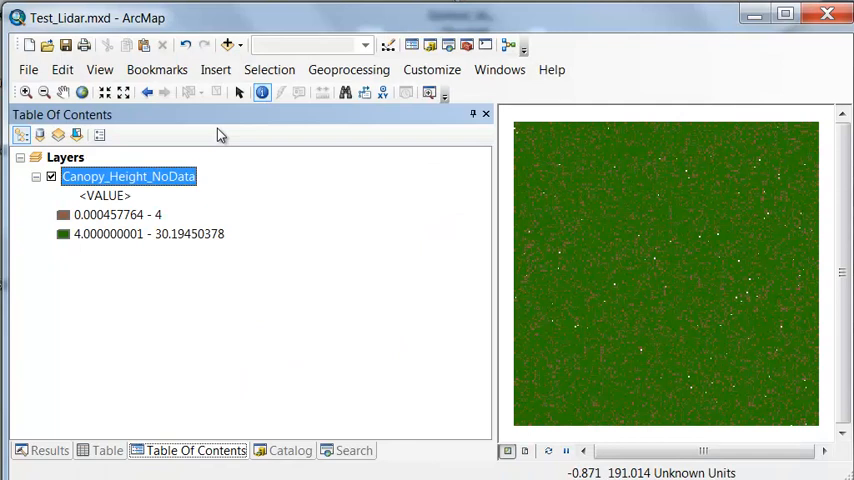
# Zoom into the raster and recolour the 0–4 canopy class yellow
pyautogui.moveTo(543, 150); pyautogui.dragTo(598, 188)
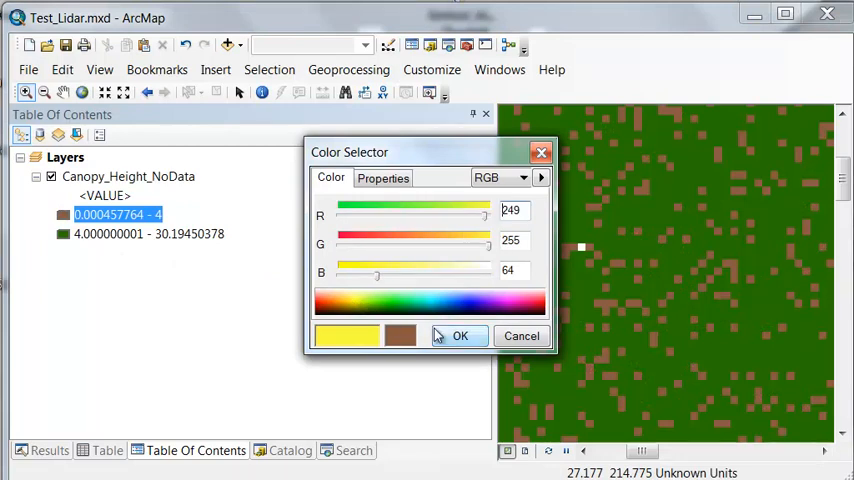
pyautogui.click(460, 335)
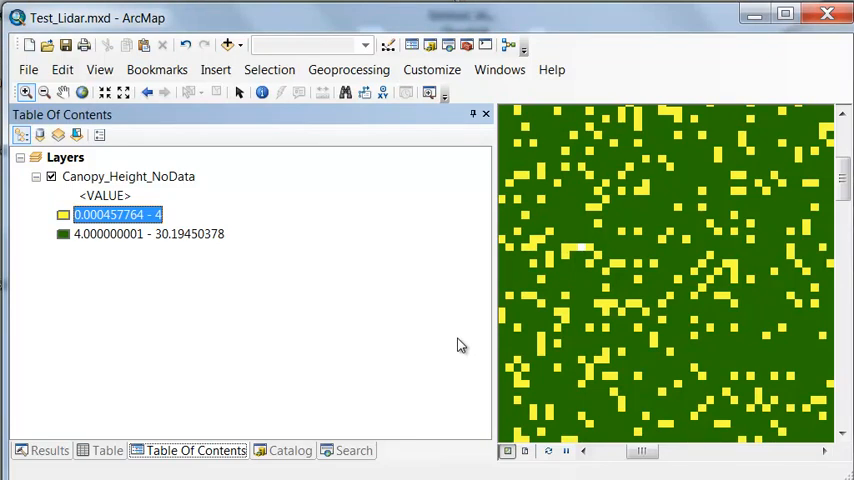
pyautogui.moveTo(428, 336)
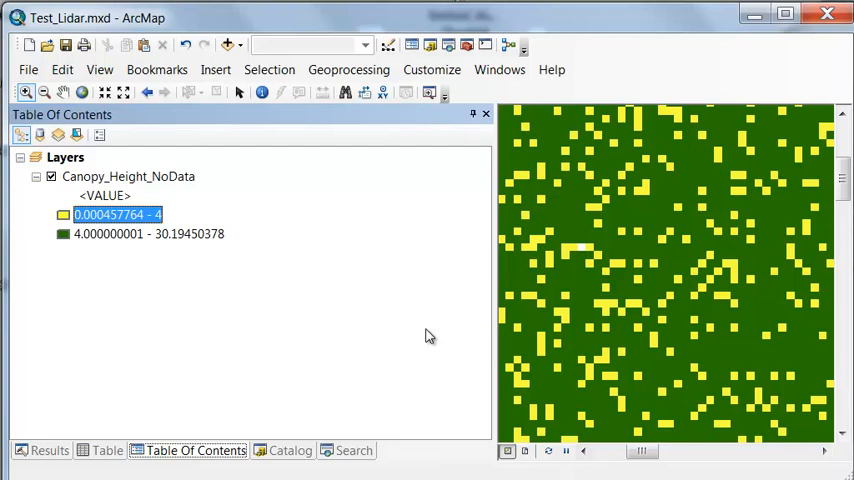
pyautogui.click(347, 450)
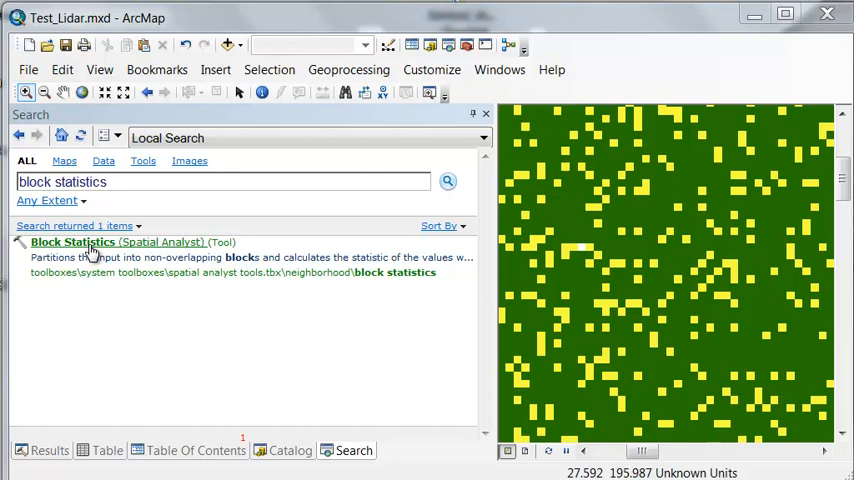
pyautogui.moveTo(65, 268)
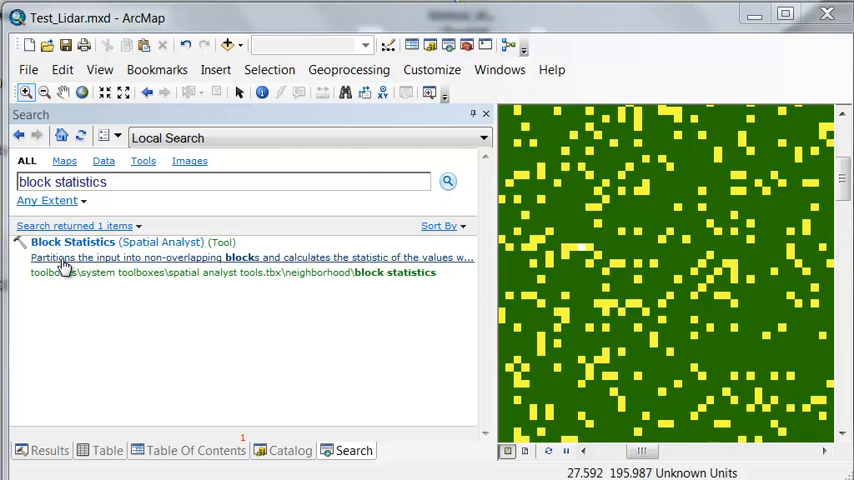
pyautogui.moveTo(238, 262)
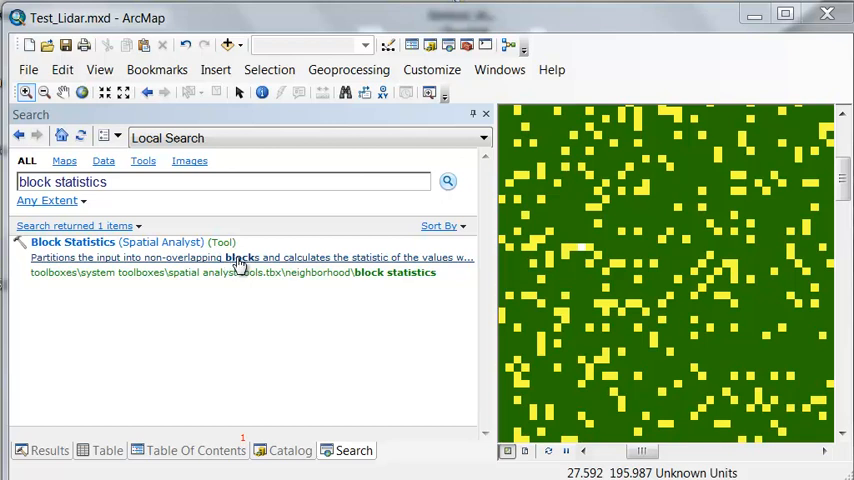
# Open the tool and choose Canopy_Height_NoData as the input raster
pyautogui.doubleClick(72, 242)
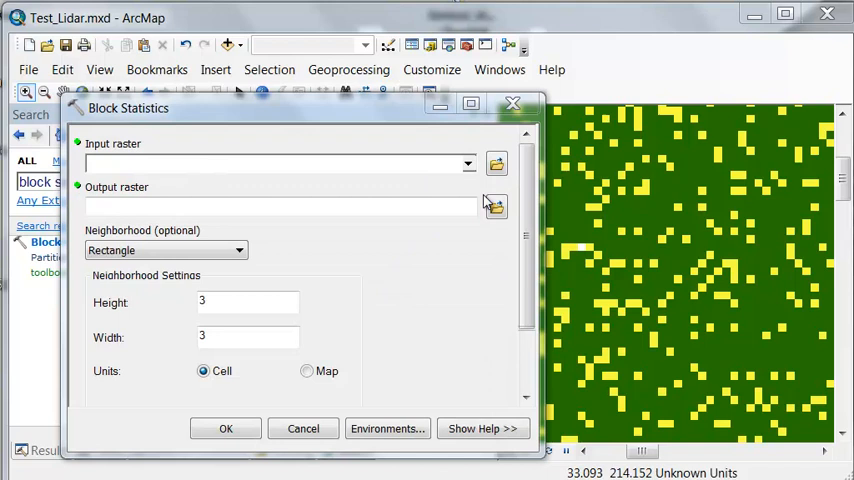
pyautogui.click(467, 163)
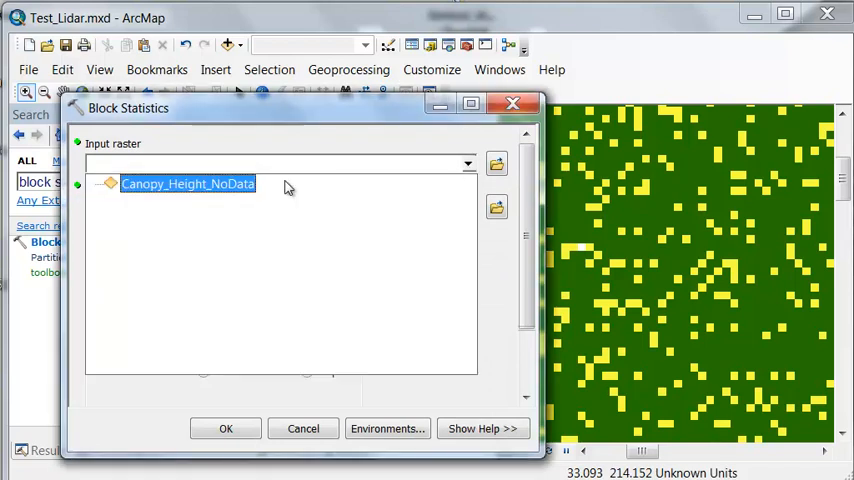
pyautogui.click(188, 184)
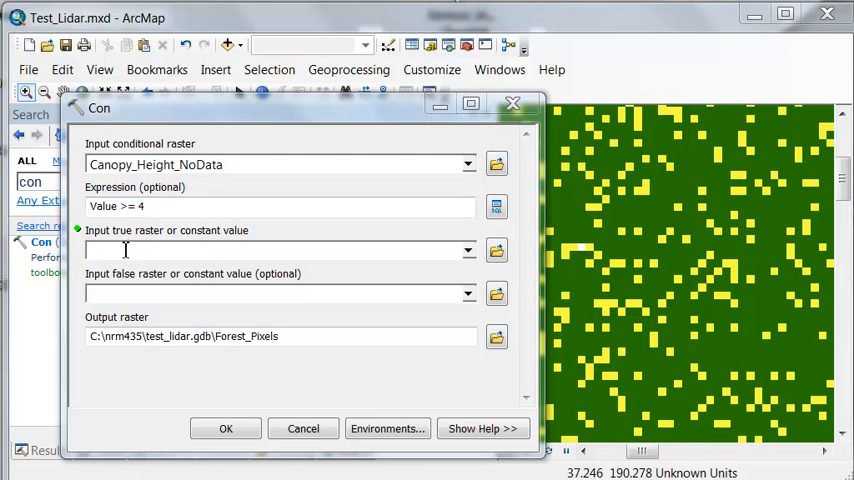
# Set true value 1, false value 0 and output Forest_Pixels, then run Con
pyautogui.write('1')
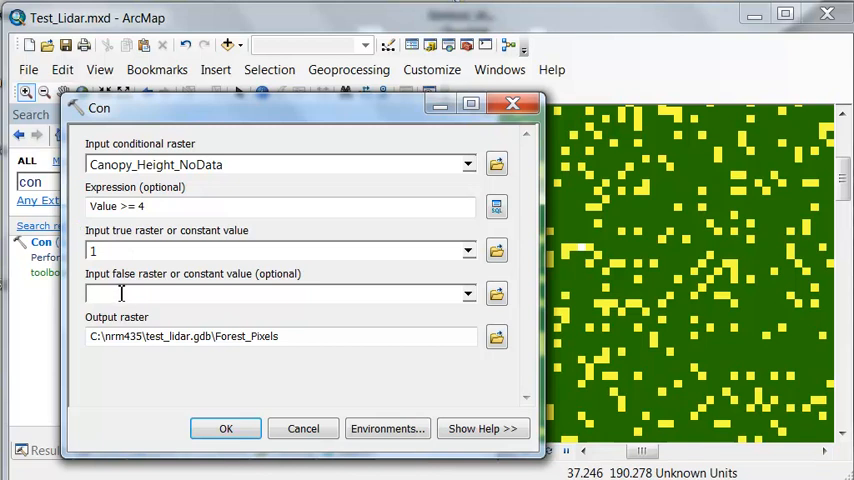
pyautogui.write('0')
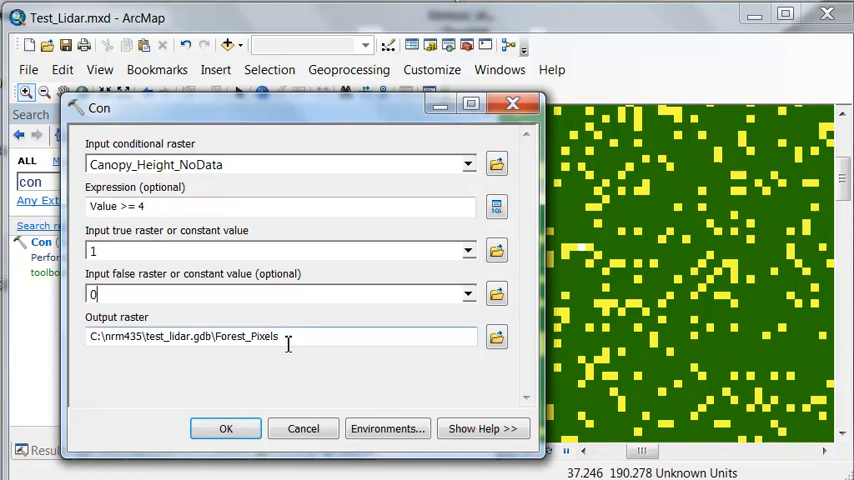
pyautogui.doubleClick(247, 336)
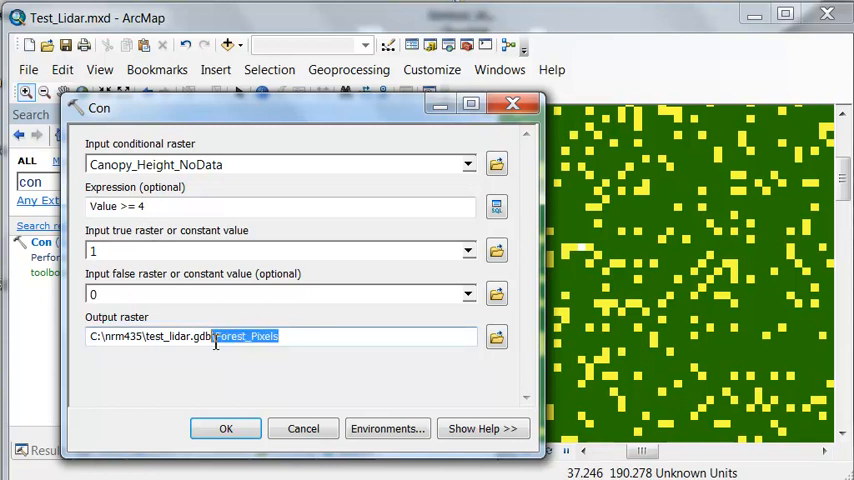
pyautogui.click(225, 428)
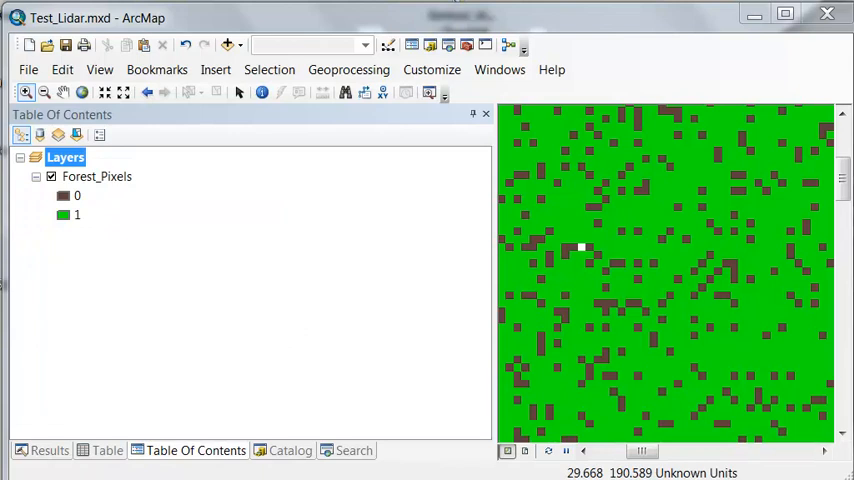
pyautogui.moveTo(107, 195)
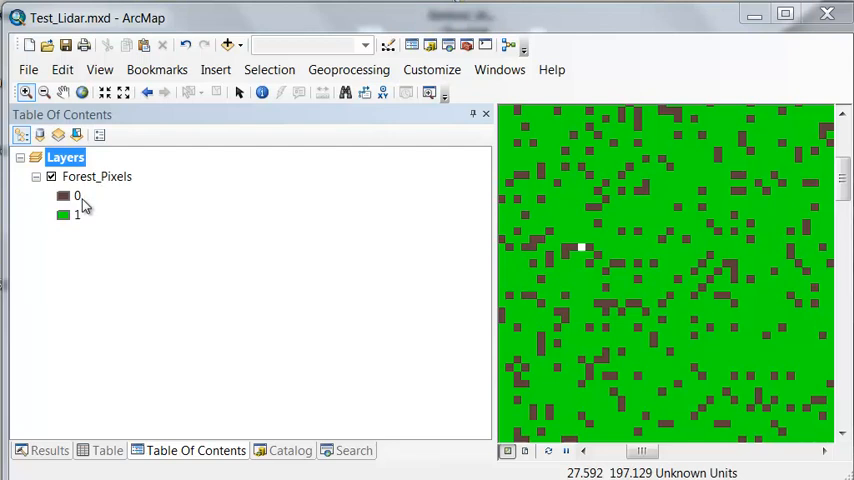
pyautogui.moveTo(82, 222)
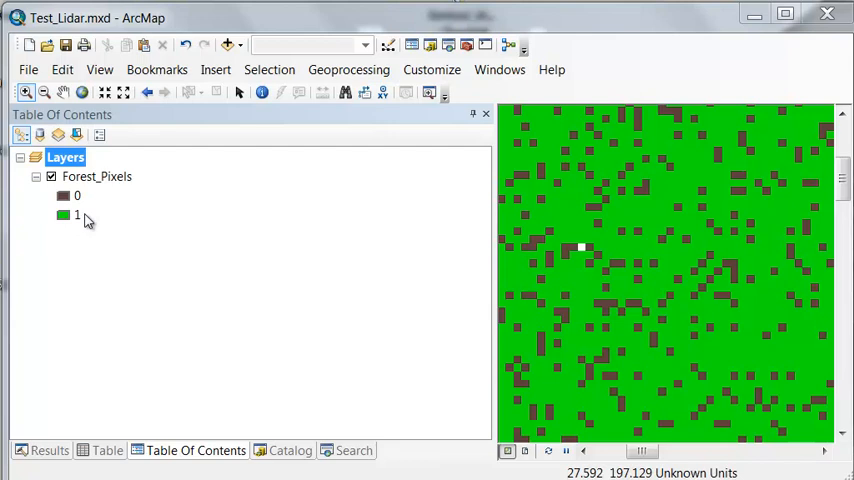
pyautogui.moveTo(92, 224)
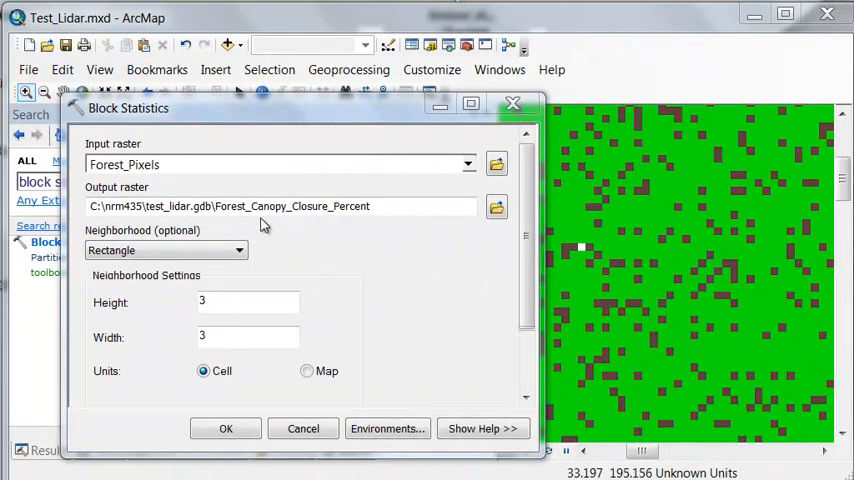
pyautogui.moveTo(351, 223)
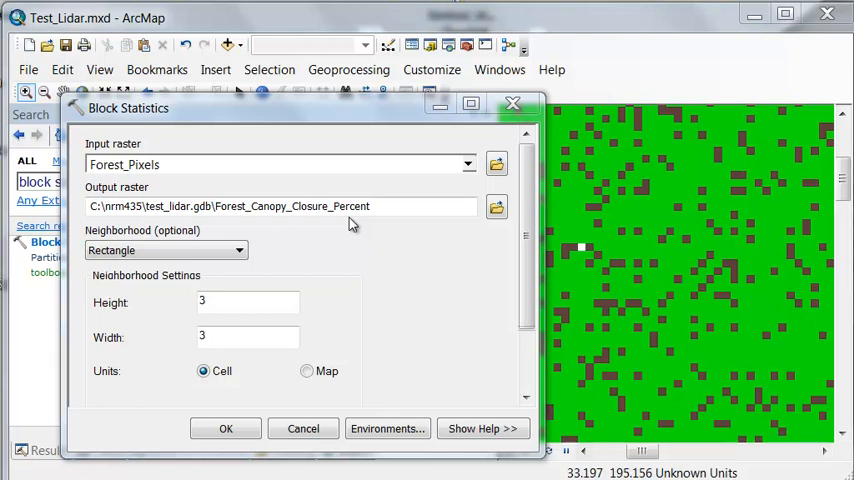
# Run Block Statistics on Forest_Pixels with a 10×10 cell rectangle and SUM statistic
pyautogui.click(248, 301)
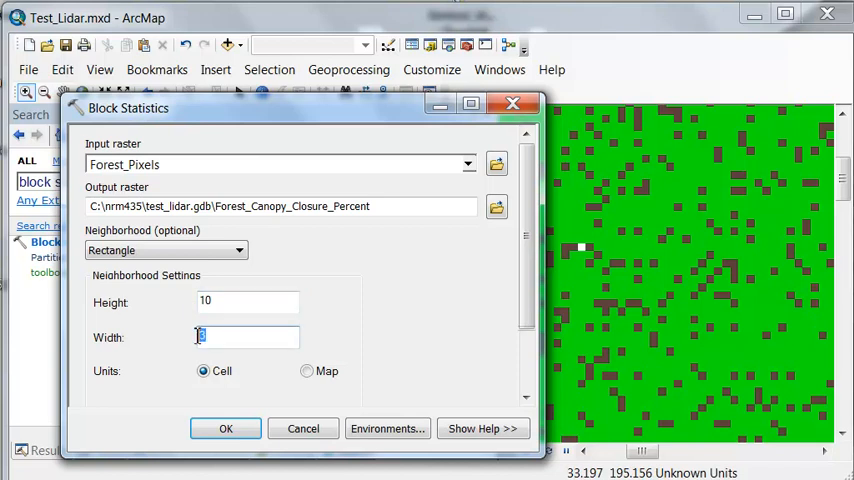
pyautogui.write('10')
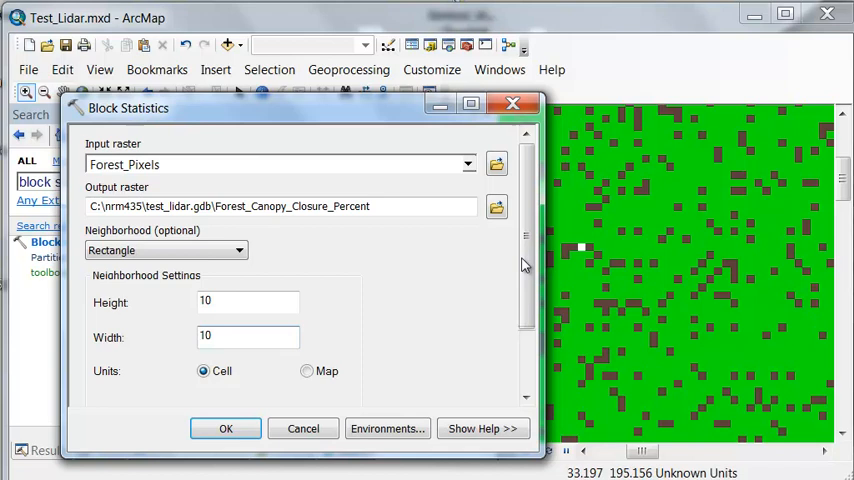
pyautogui.scroll(-3)
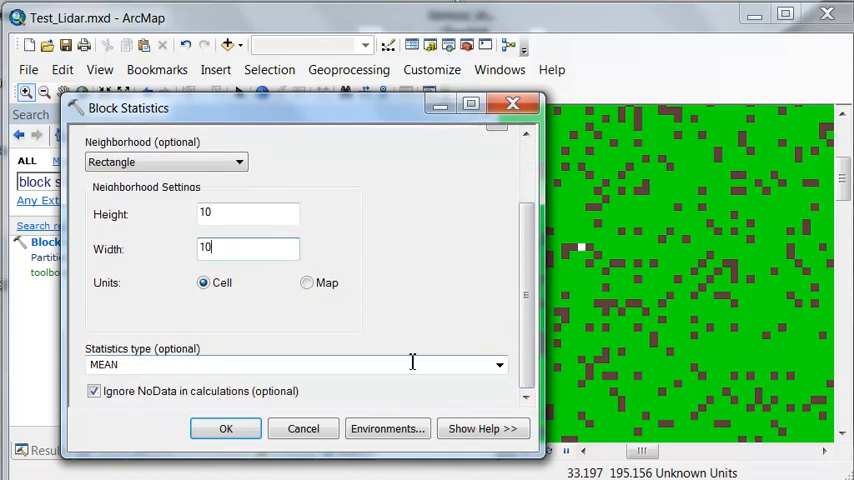
pyautogui.click(499, 364)
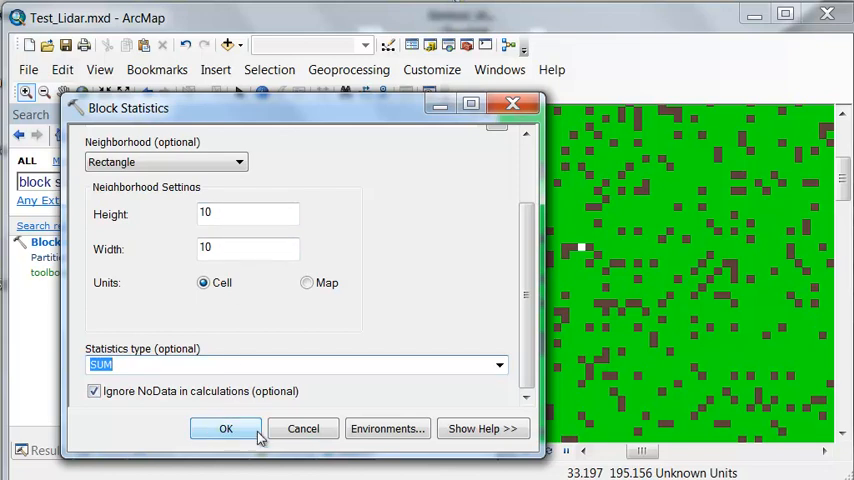
pyautogui.click(225, 428)
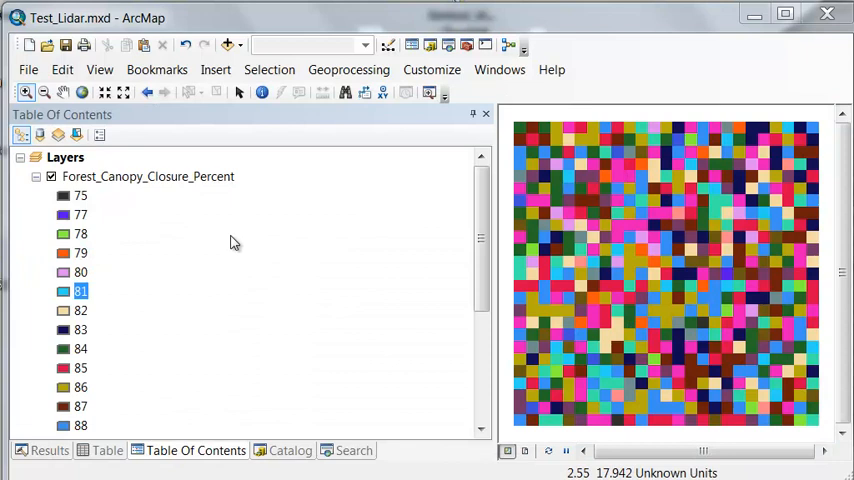
pyautogui.rightClick(148, 176)
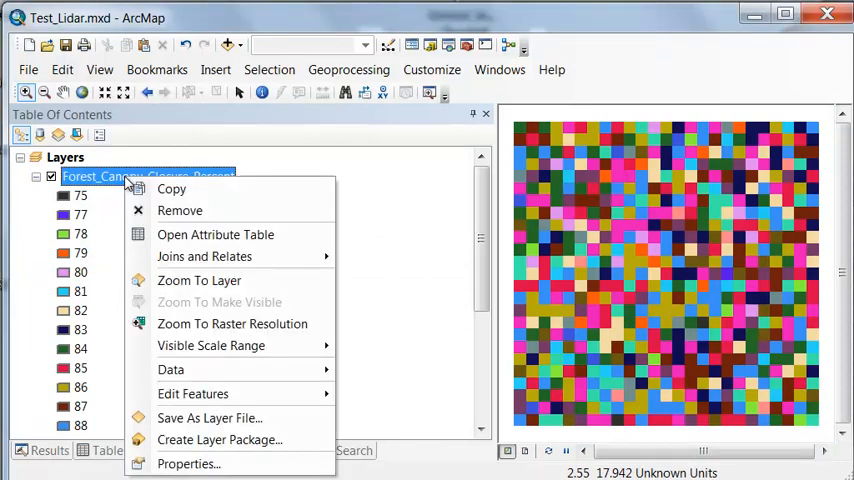
# Apply a stretched red-to-green colour ramp (75 low, 95 high) to Forest_Canopy_Closure_Percent
pyautogui.click(188, 463)
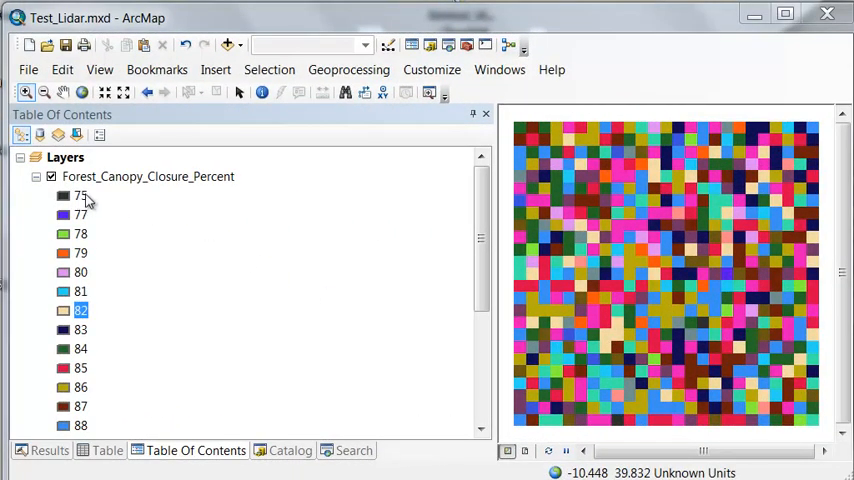
pyautogui.moveTo(355, 270)
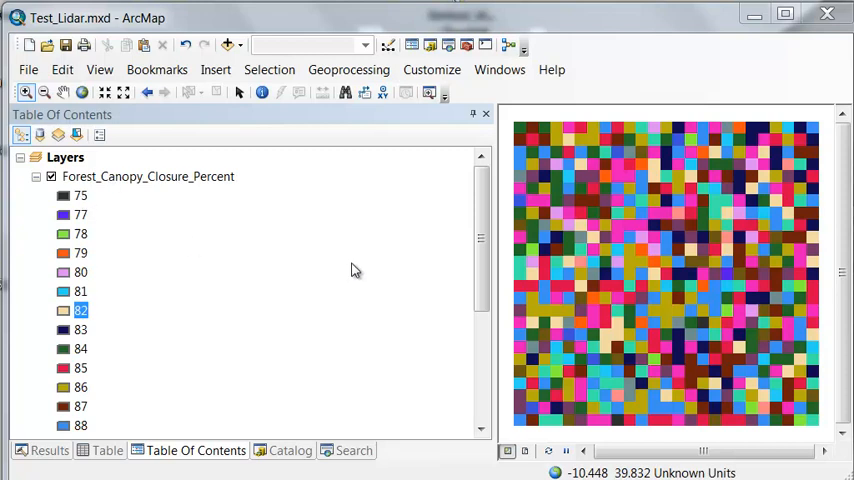
pyautogui.rightClick(148, 176)
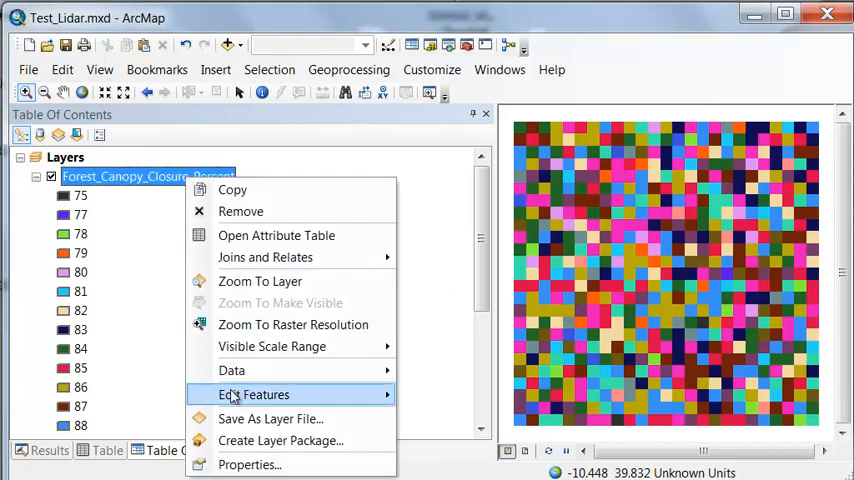
pyautogui.click(250, 464)
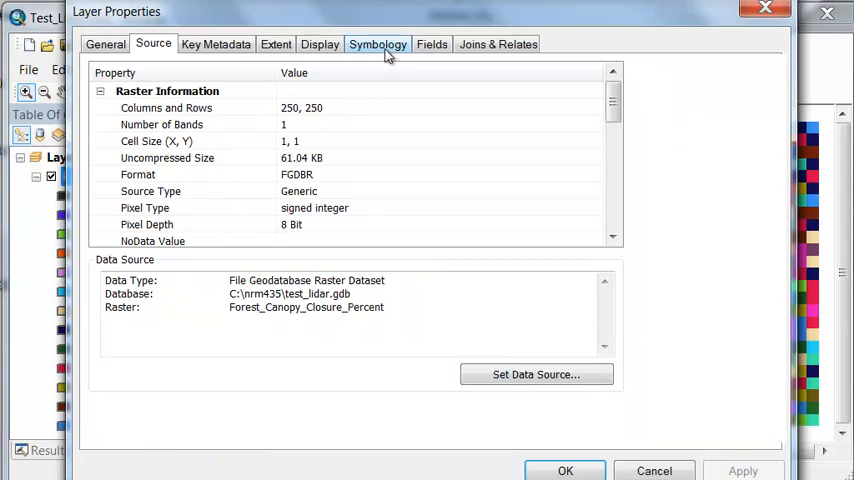
pyautogui.click(378, 44)
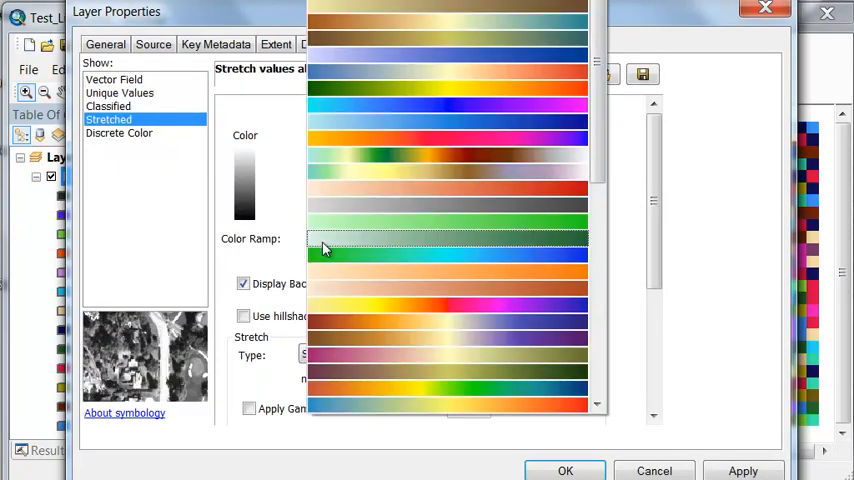
pyautogui.scroll(-3)
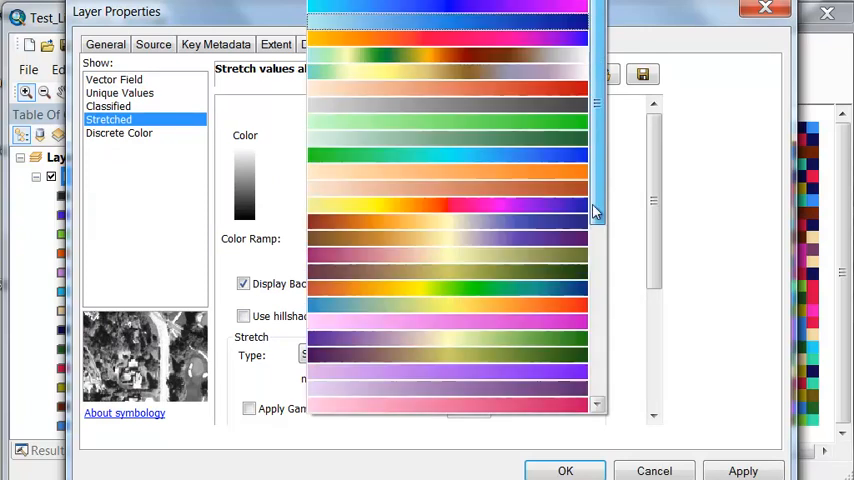
pyautogui.scroll(3)
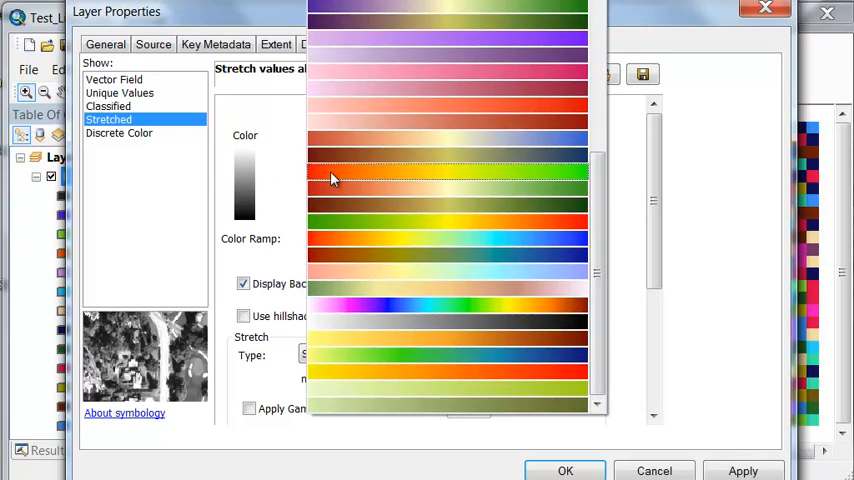
pyautogui.click(447, 178)
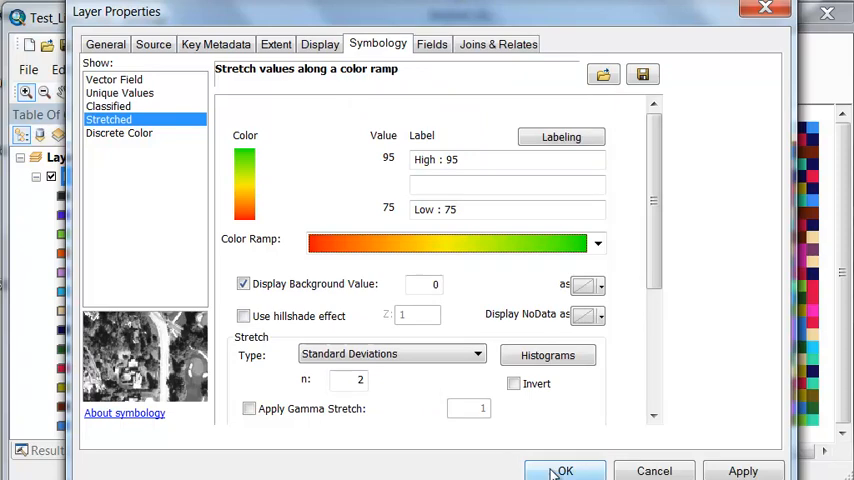
pyautogui.click(563, 471)
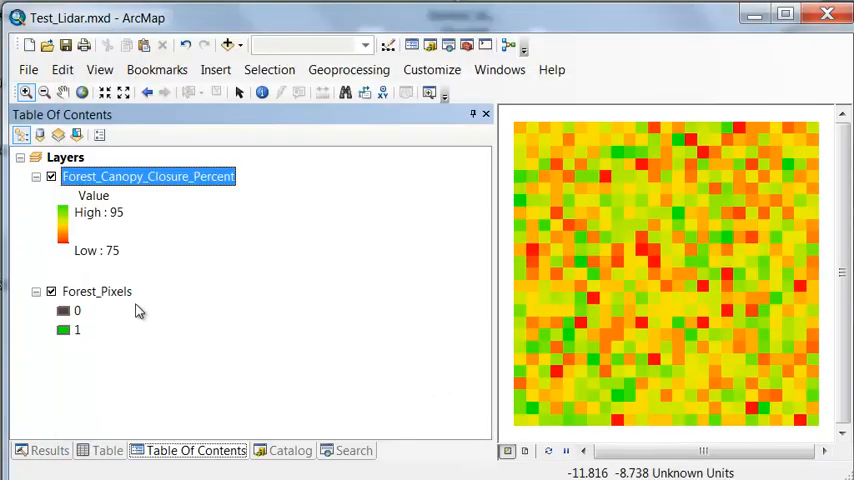
# Make Forest_Pixels semi-transparent and open the closure layer's 20-record attribute table
pyautogui.click(97, 291)
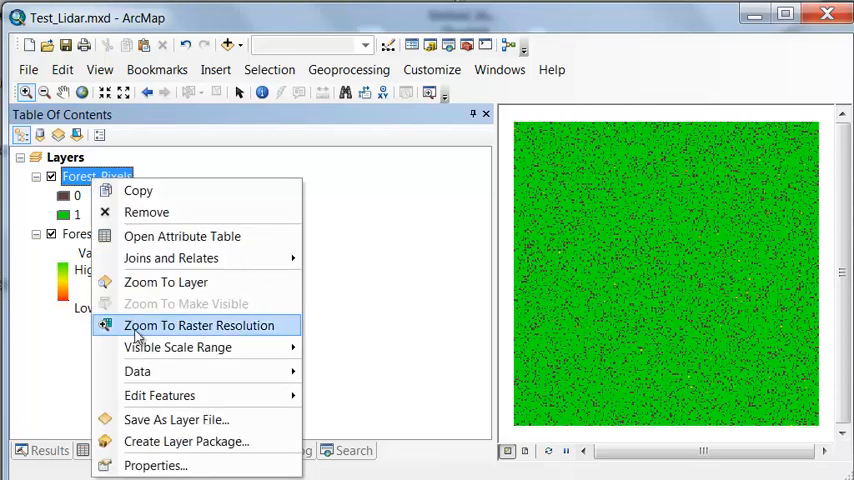
pyautogui.click(155, 465)
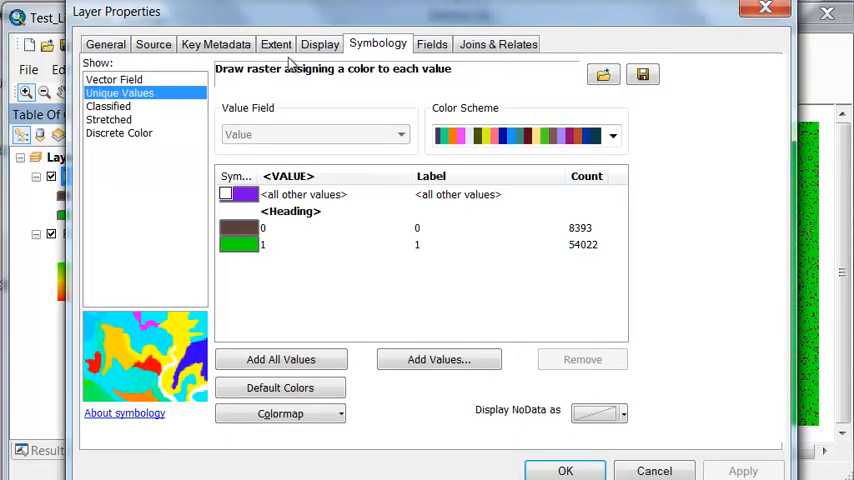
pyautogui.click(319, 43)
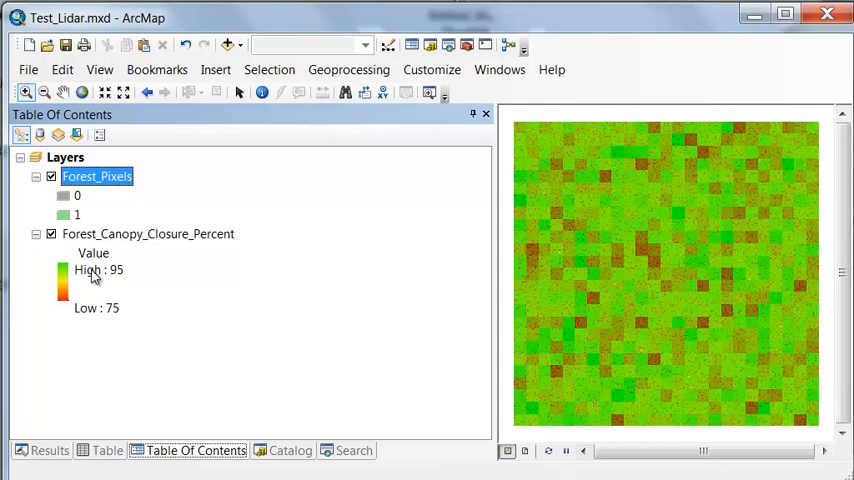
pyautogui.rightClick(147, 234)
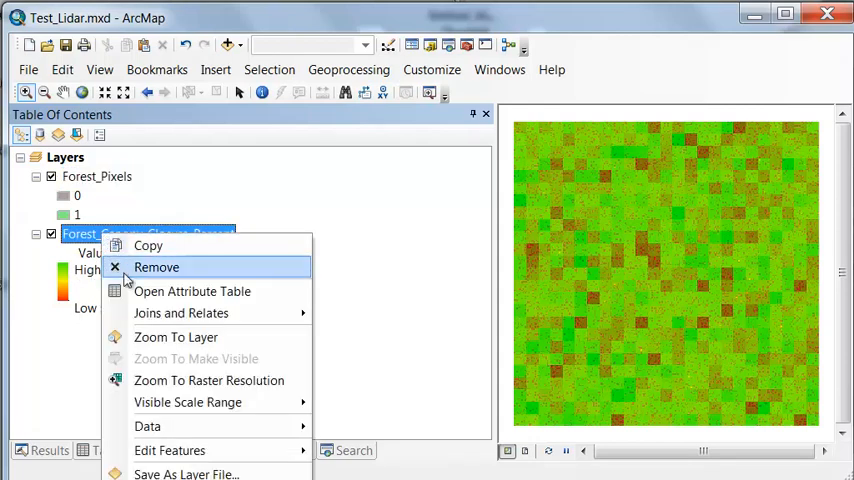
pyautogui.click(192, 291)
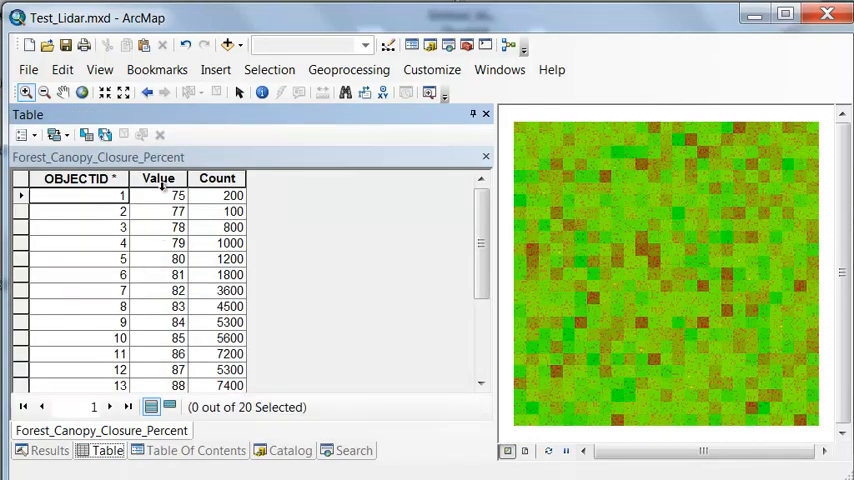
# Sort the Value column descending so 95 is listed first
pyautogui.rightClick(158, 178)
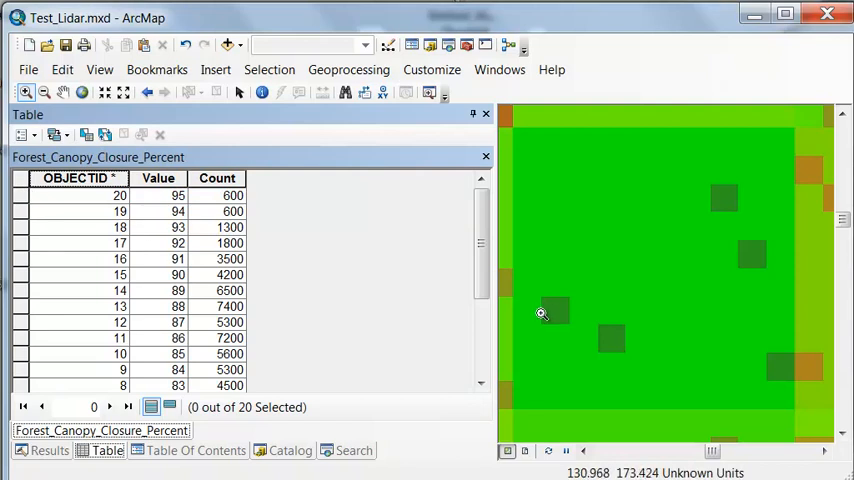
pyautogui.moveTo(730, 207)
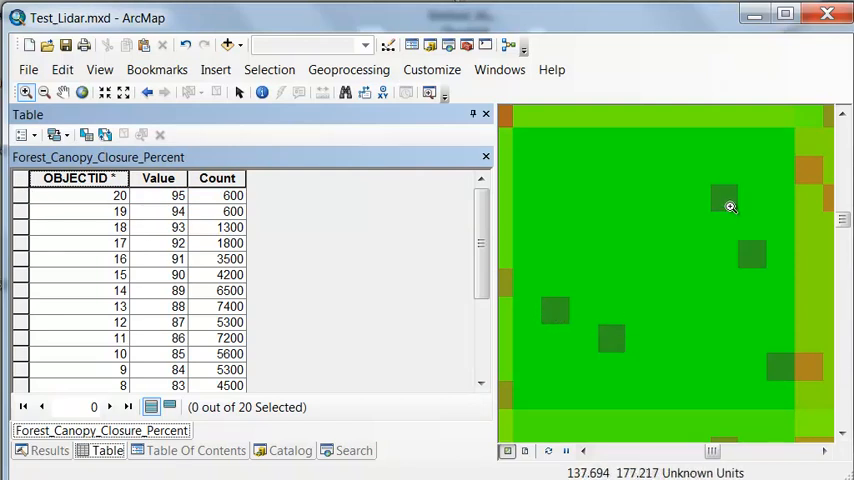
pyautogui.moveTo(757, 250)
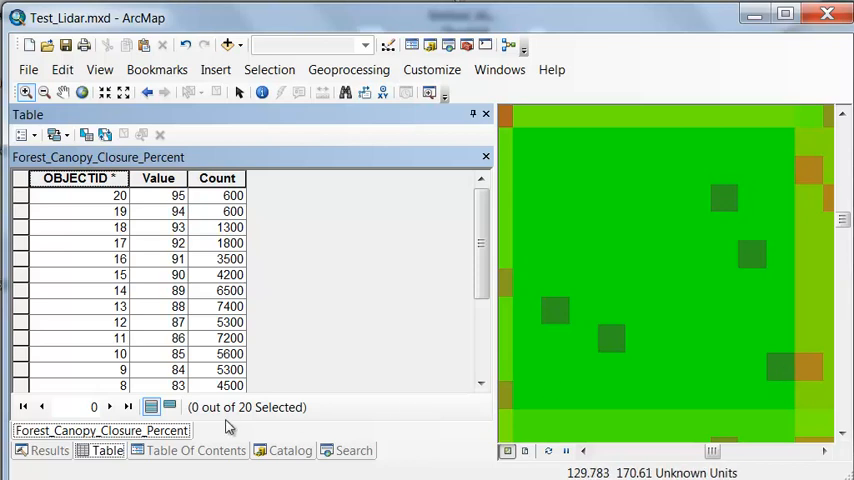
pyautogui.click(195, 450)
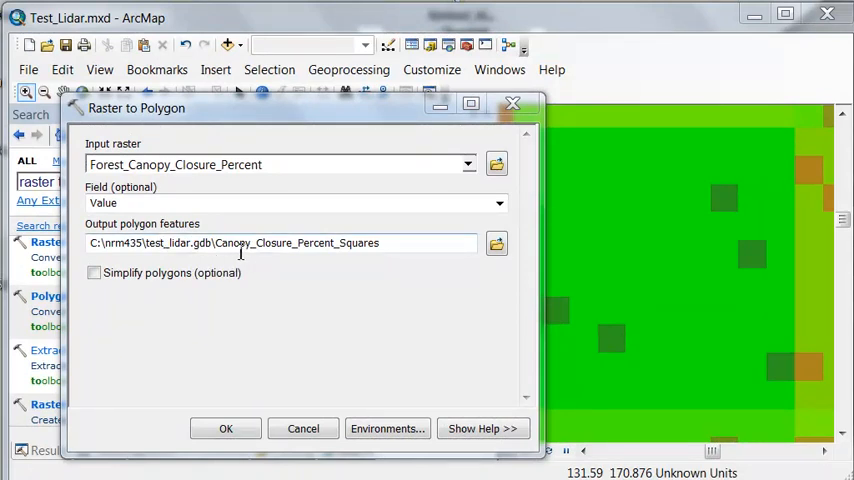
pyautogui.moveTo(370, 250)
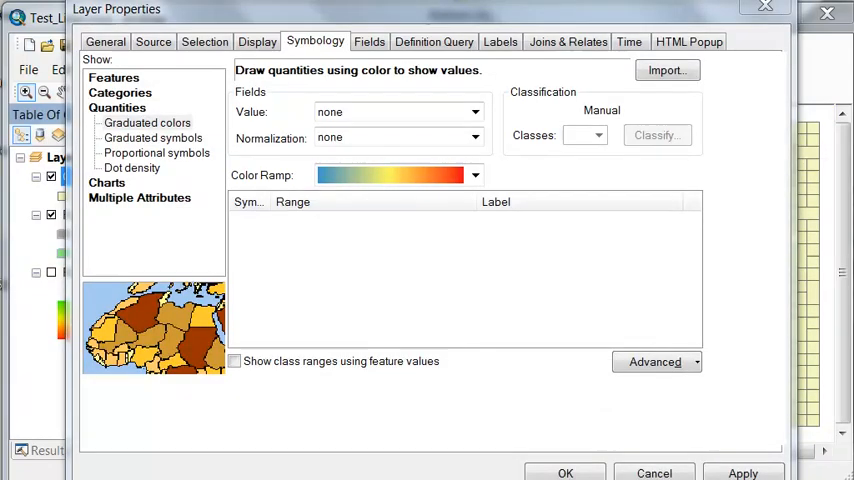
pyautogui.moveTo(436, 291)
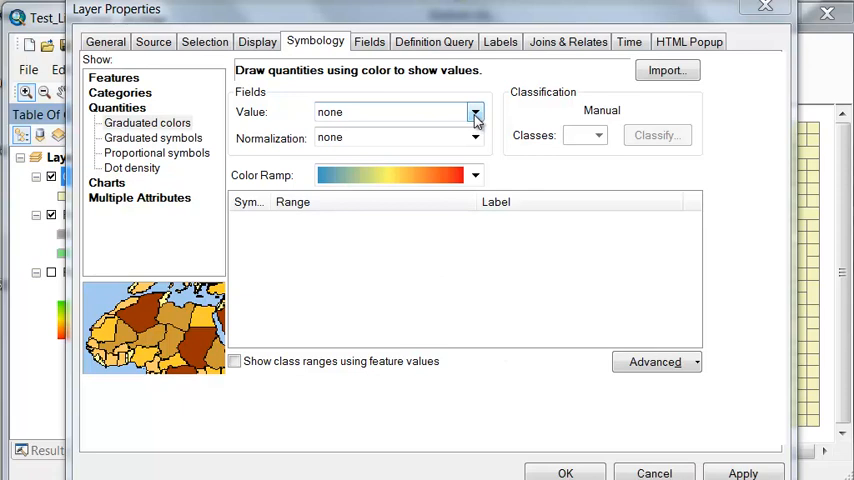
# Colour the squares by gridcode using a Defined Interval classification of size 10
pyautogui.click(476, 112)
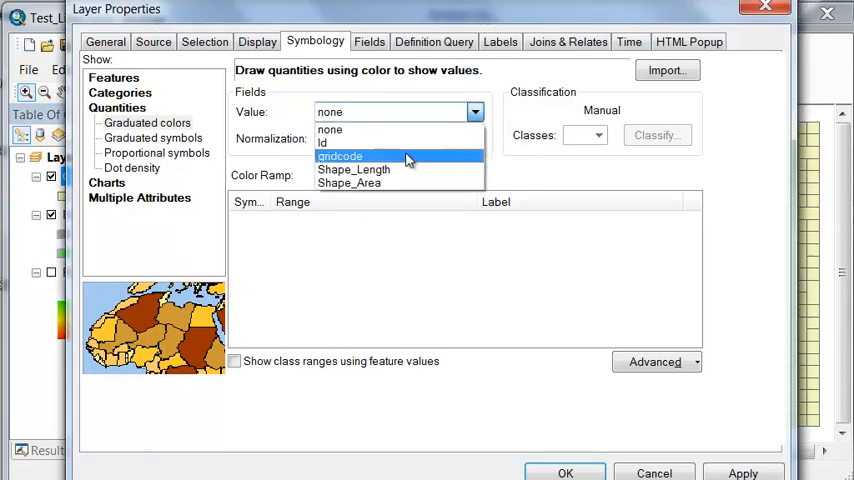
pyautogui.click(340, 156)
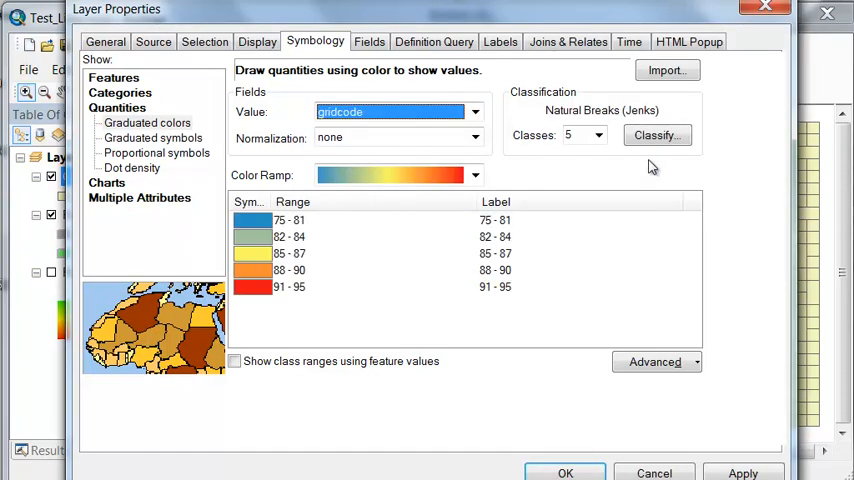
pyautogui.click(655, 135)
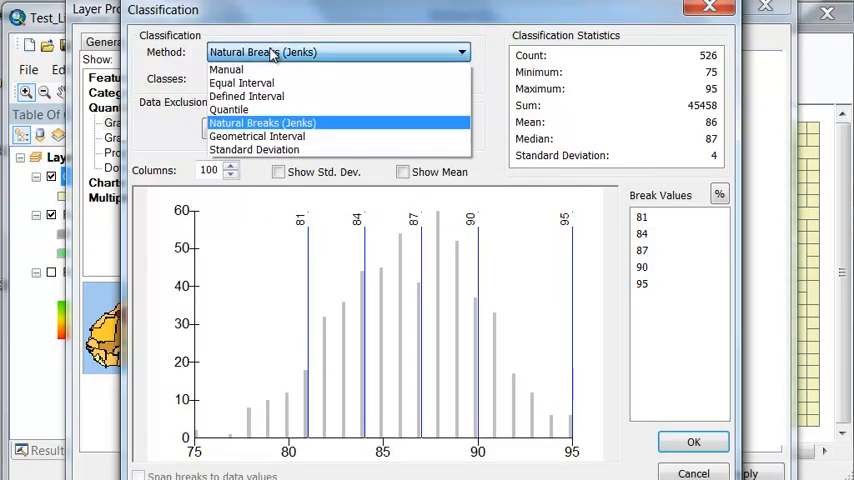
pyautogui.click(247, 95)
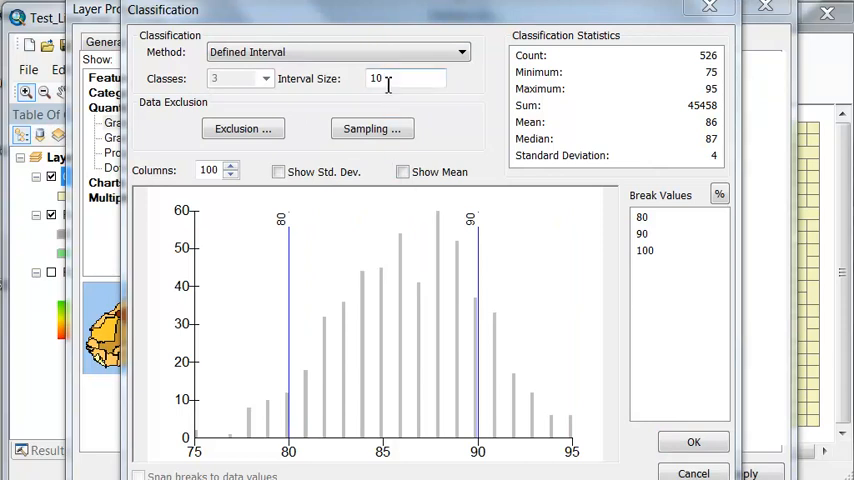
pyautogui.tripleClick(400, 78)
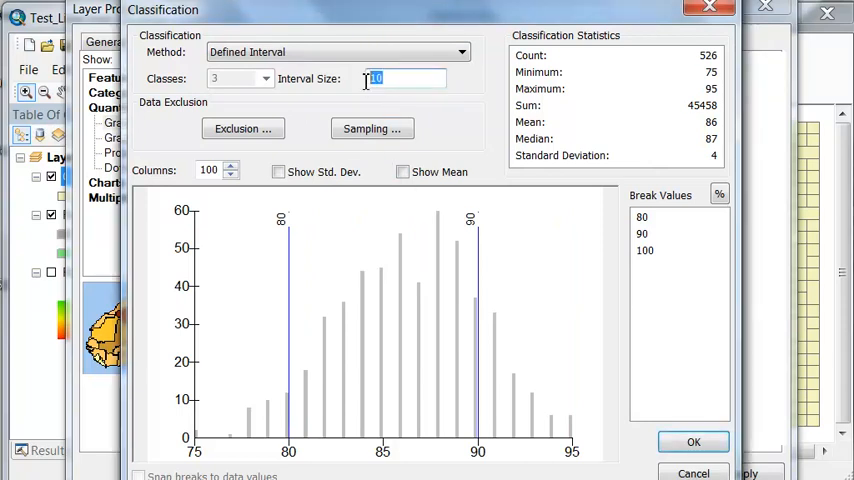
pyautogui.click(693, 441)
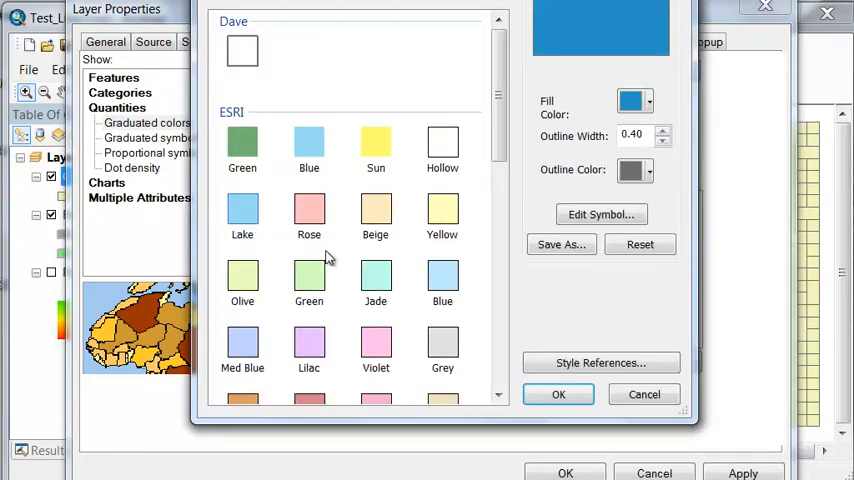
# Change a class fill to dark green, giving tan, light green and dark green classes
pyautogui.scroll(-3)
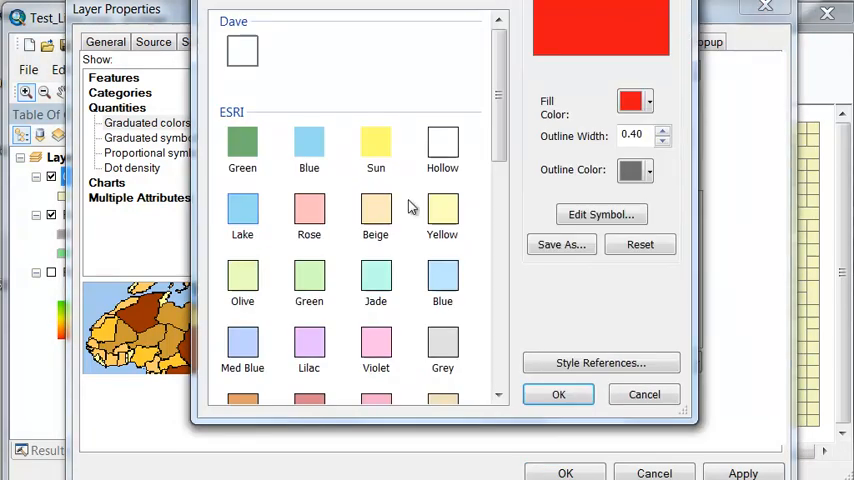
pyautogui.scroll(-3)
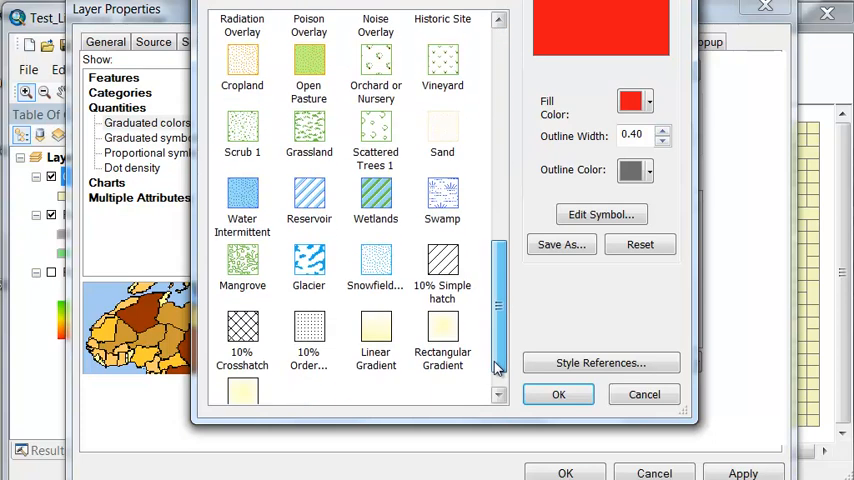
pyautogui.click(644, 100)
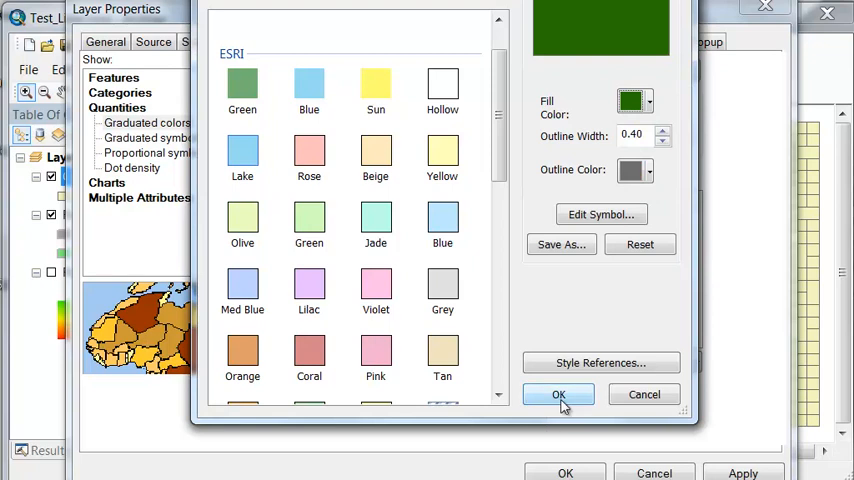
pyautogui.click(558, 394)
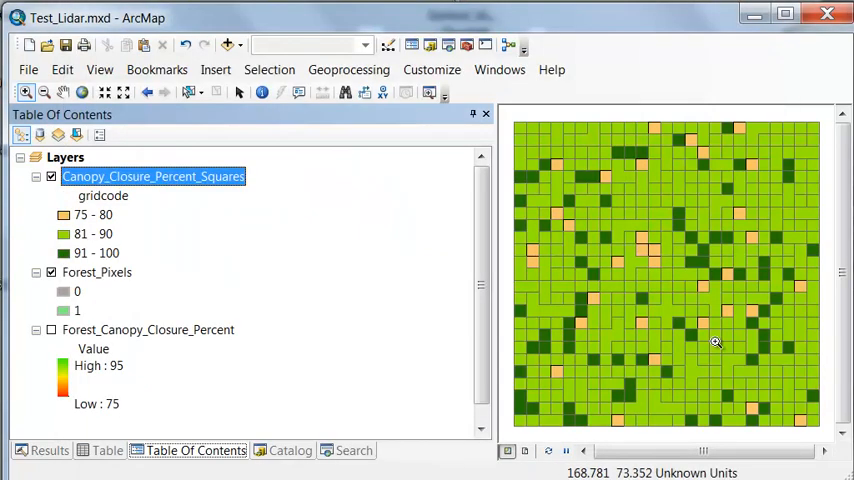
pyautogui.moveTo(674, 322)
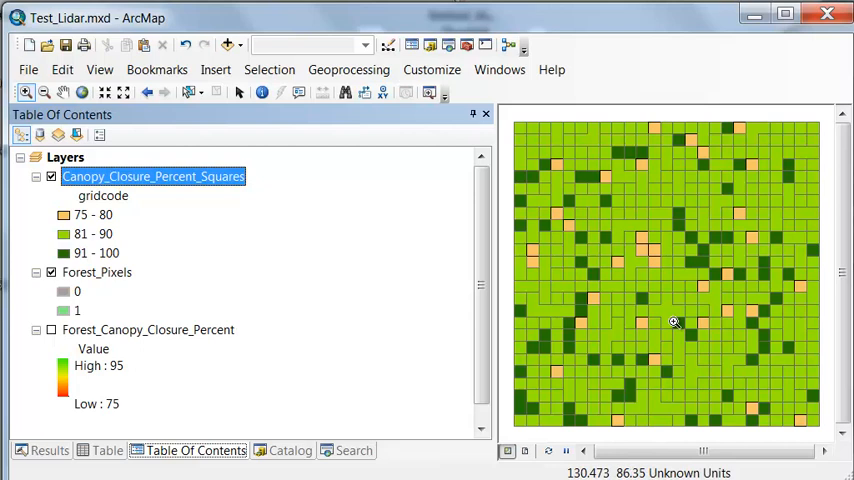
pyautogui.moveTo(197, 432)
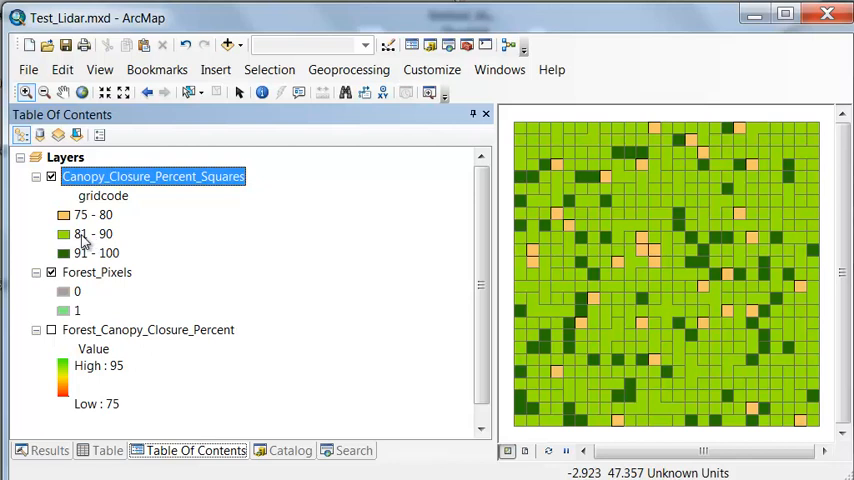
pyautogui.moveTo(697, 203)
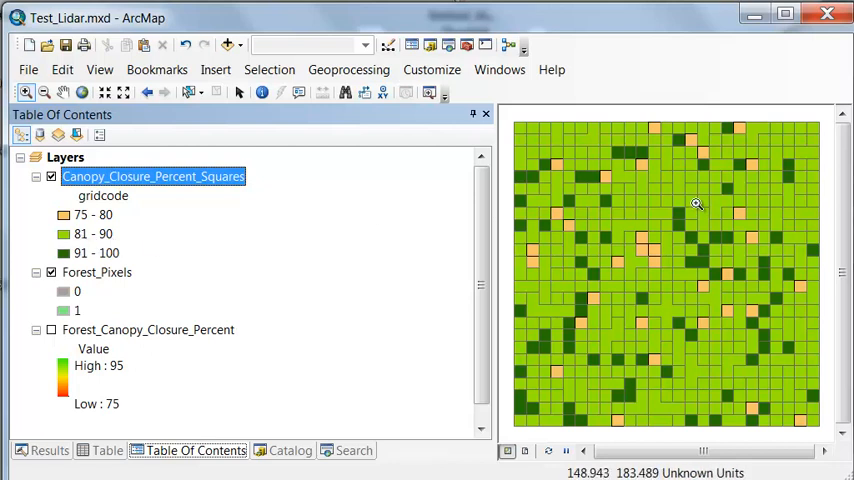